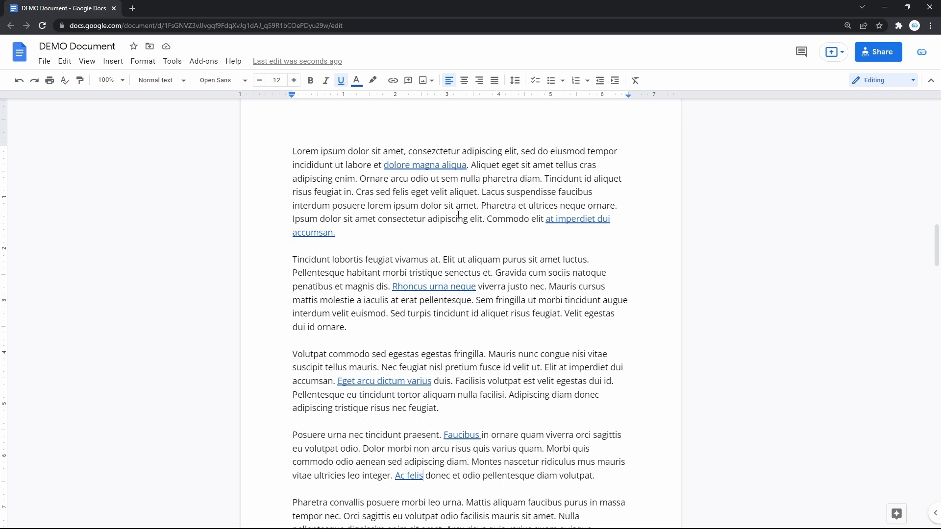
Select the 'Cras sed felis … amet' sentence and remove its hyperlinks, leaving plain text.
drag(353, 191, 475, 205)
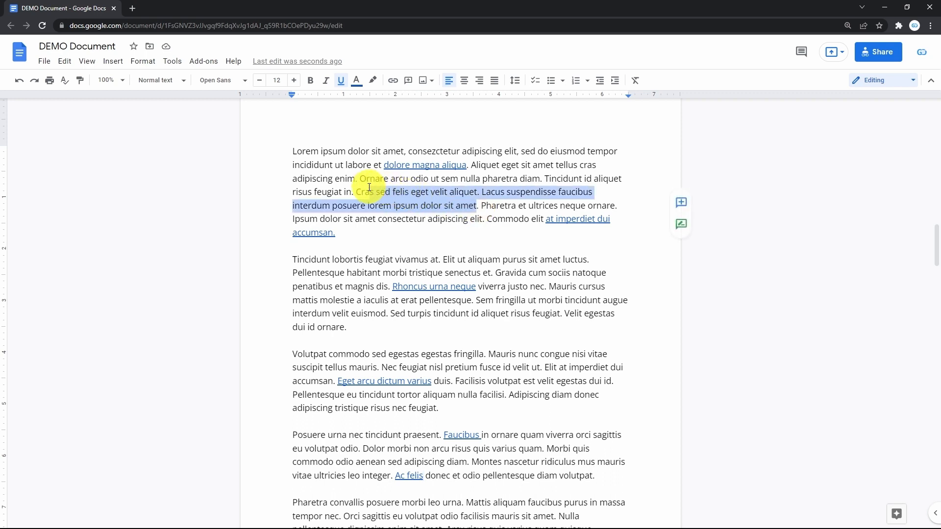
click(392, 80)
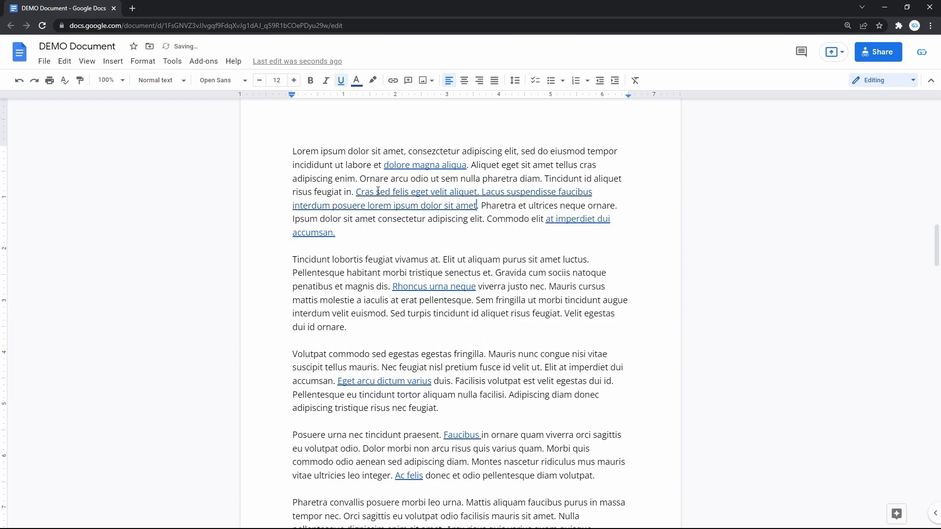
drag(355, 192, 477, 205)
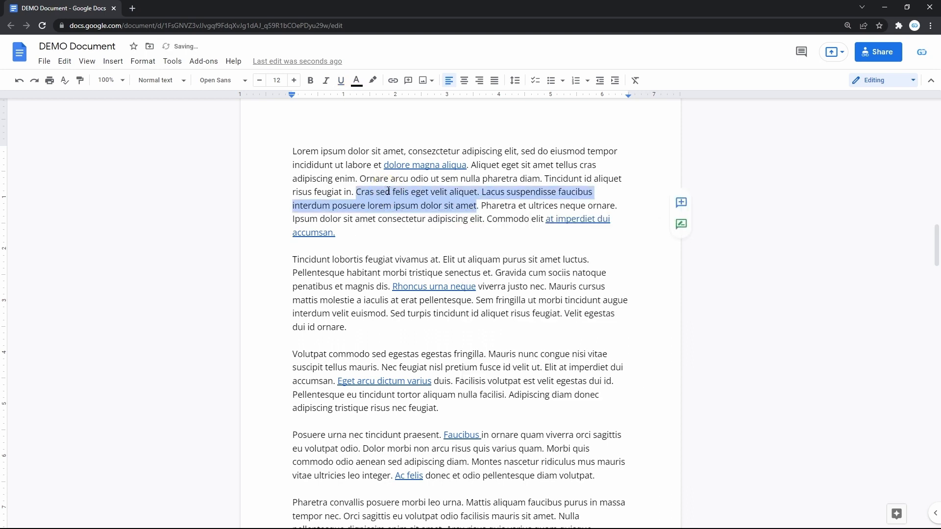
click(340, 79)
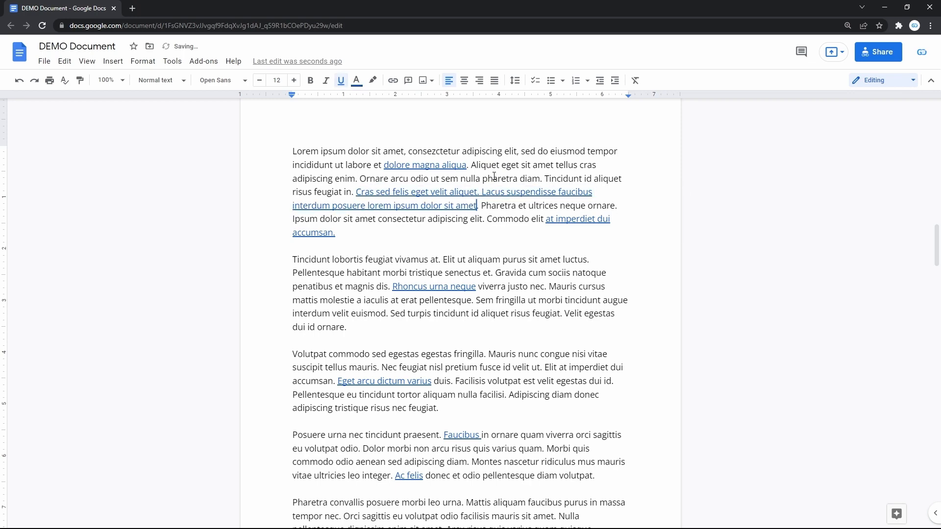
click(392, 80)
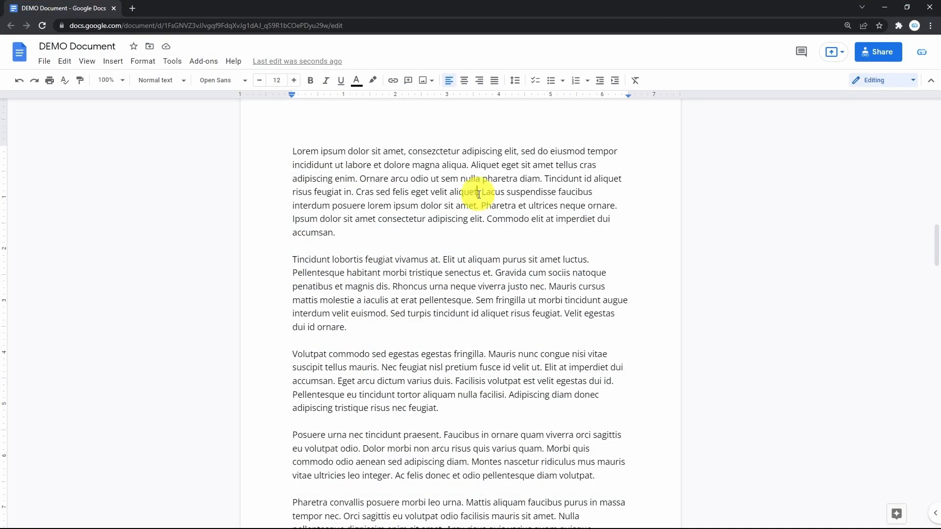
Link 'Lacus suspendisse' to the GooDocs newspaper templates URL and apply it.
drag(410, 192, 477, 191)
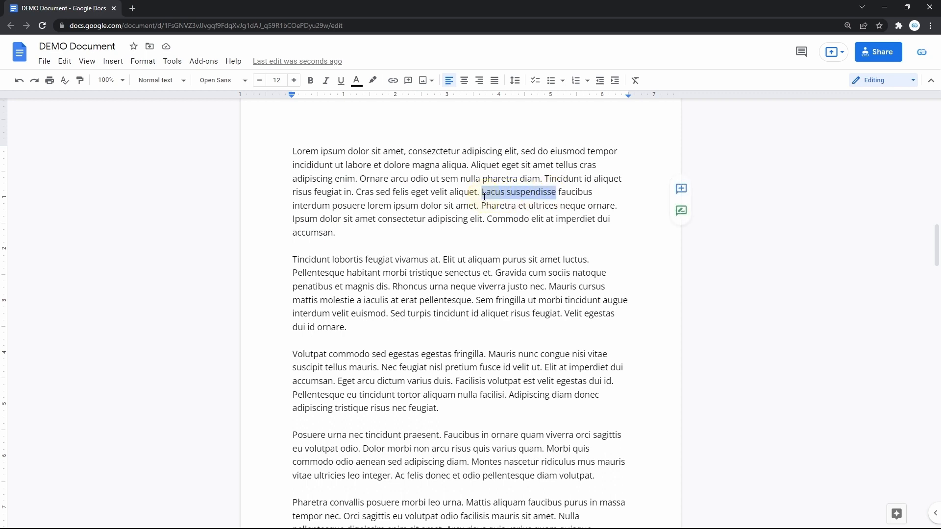
mouse_move(392, 80)
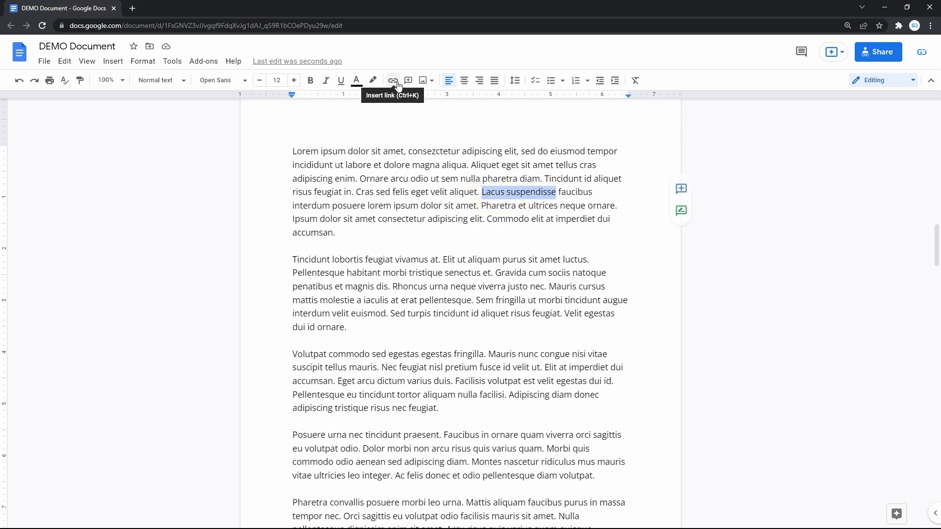
click(392, 80)
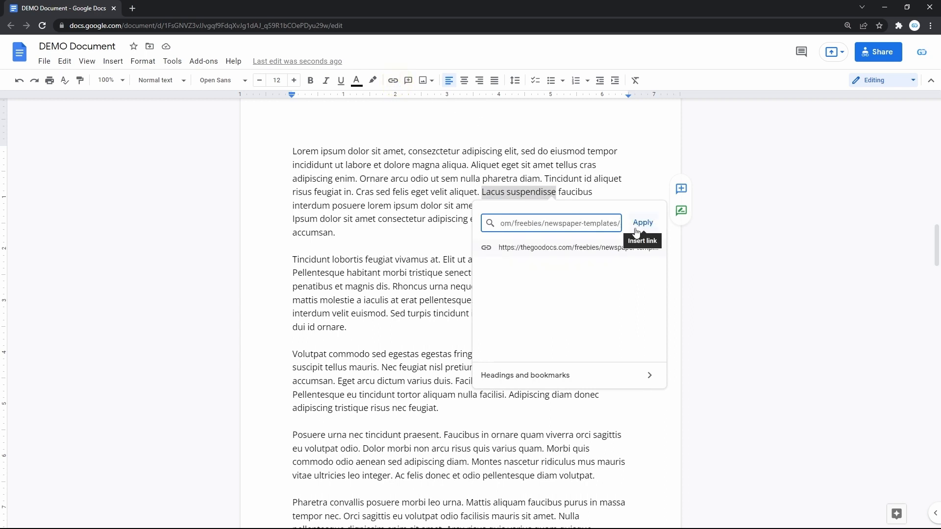
click(641, 223)
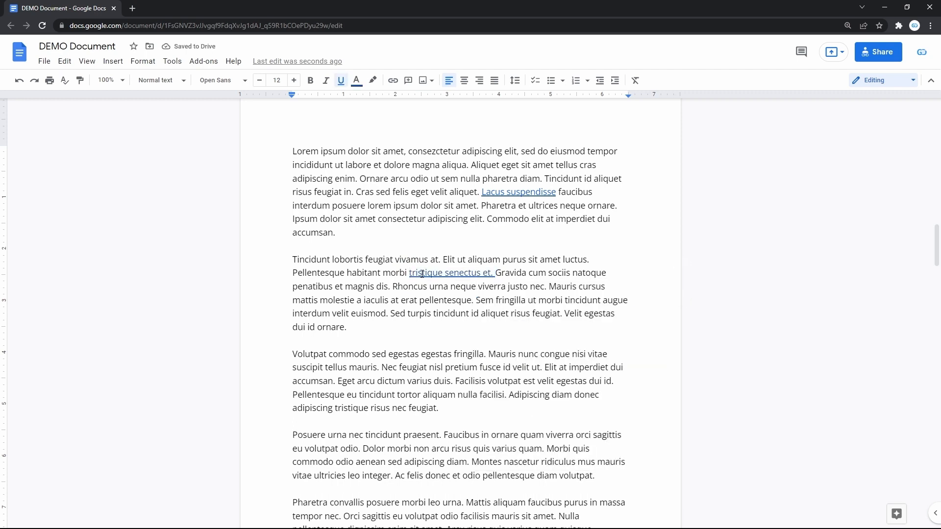
mouse_move(452, 272)
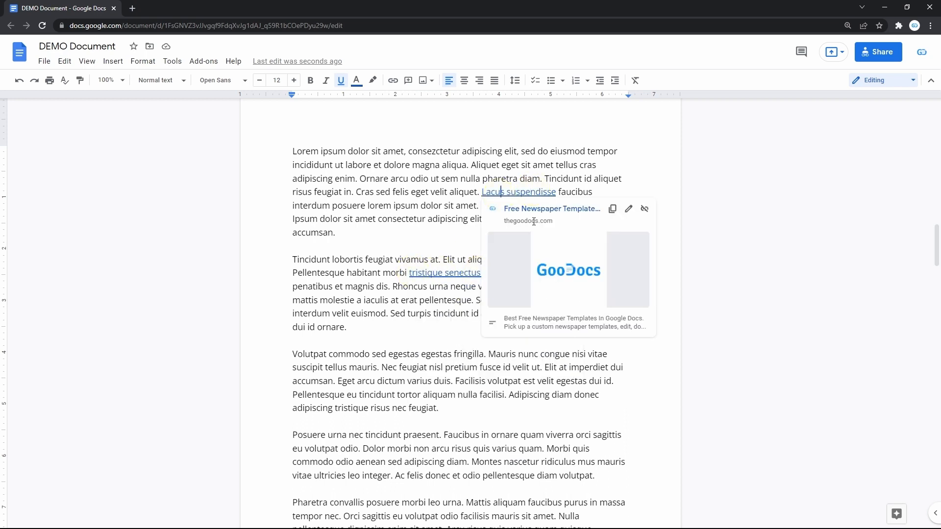
mouse_move(550, 209)
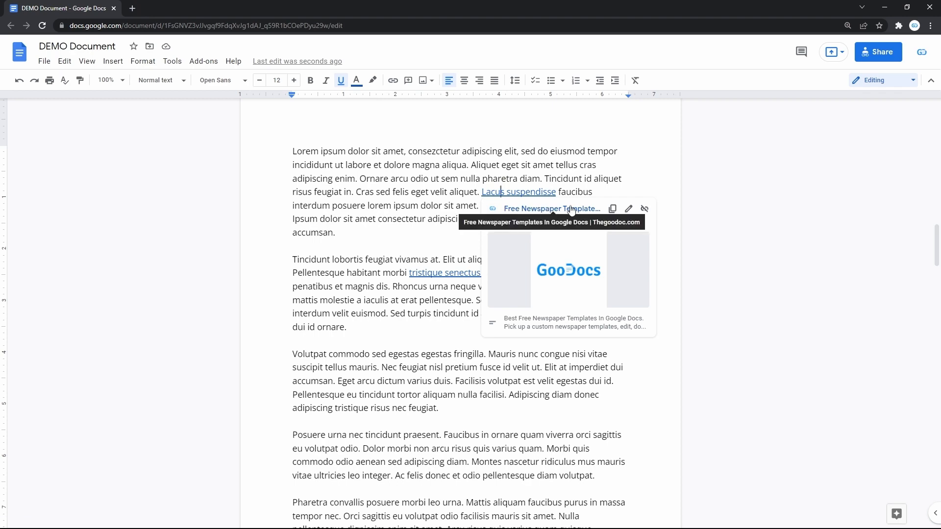
Follow the 'Lacus suspendisse' link preview to the GooDocs newspaper templates page in a new tab.
click(551, 208)
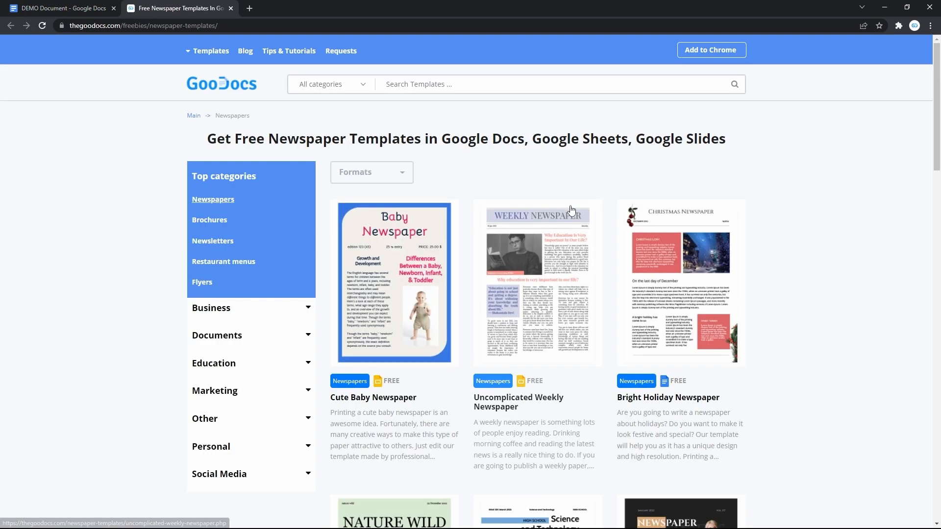
Skim the templates page and return to the DEMO Document tab.
scroll(down, 3)
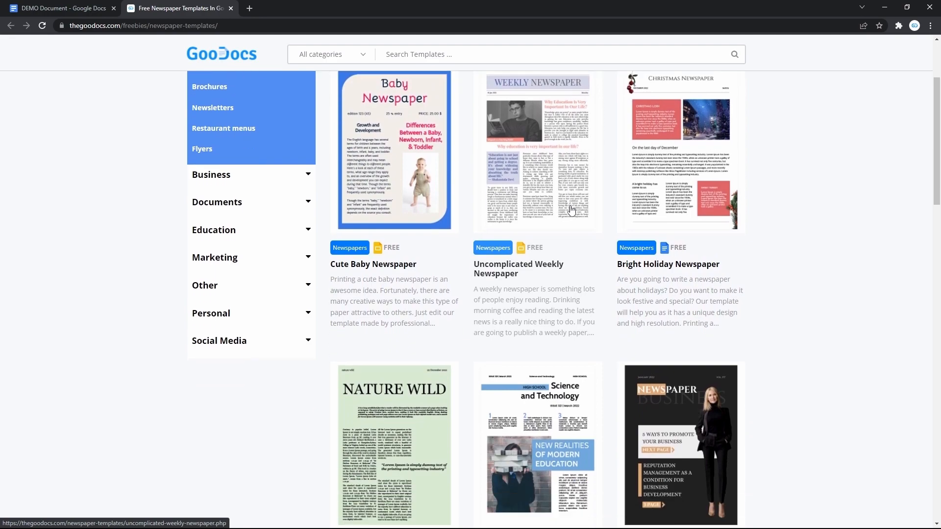
click(60, 8)
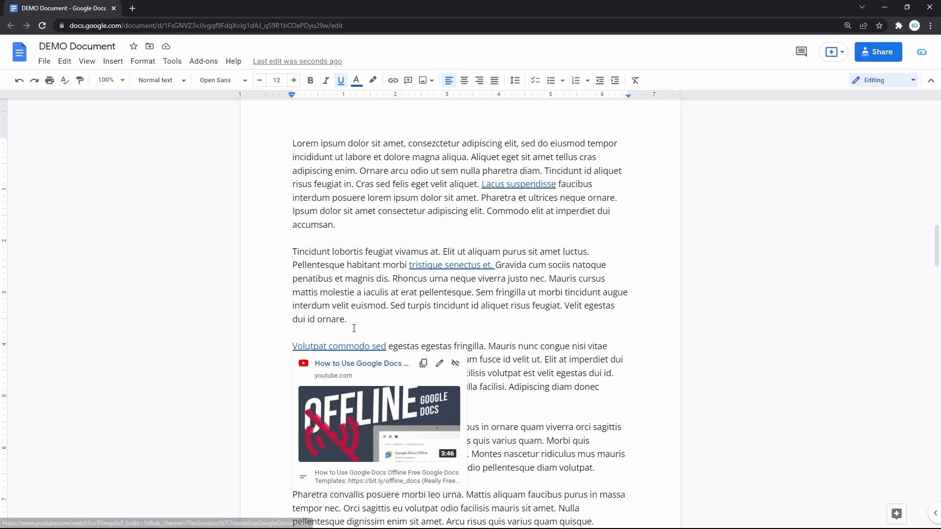
mouse_move(378, 420)
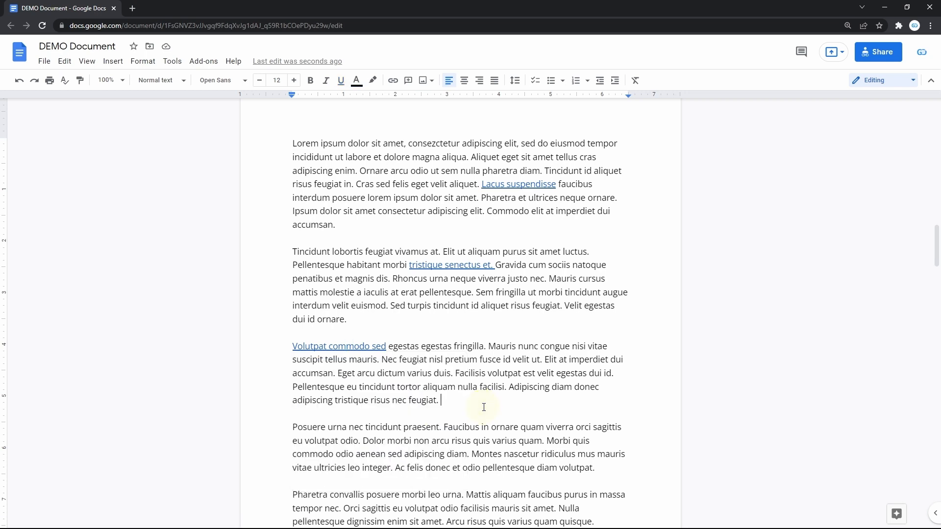
Attach the Google Docs offline YouTube link to the mountain lake photo and check its preview.
scroll(down, 3)
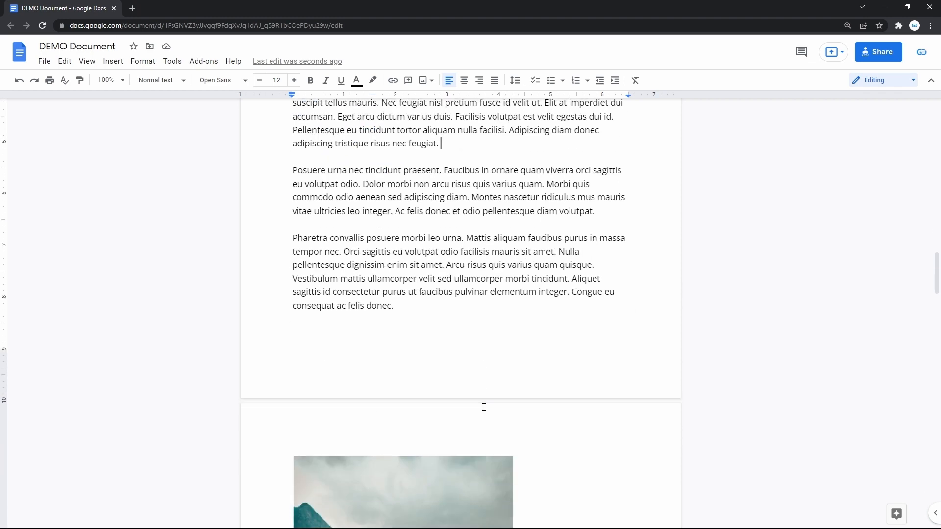
scroll(down, 3)
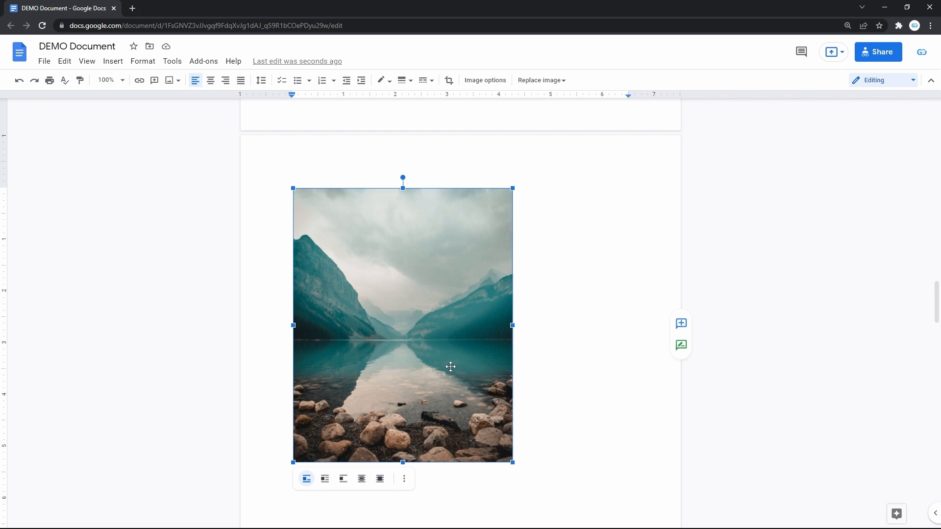
click(139, 80)
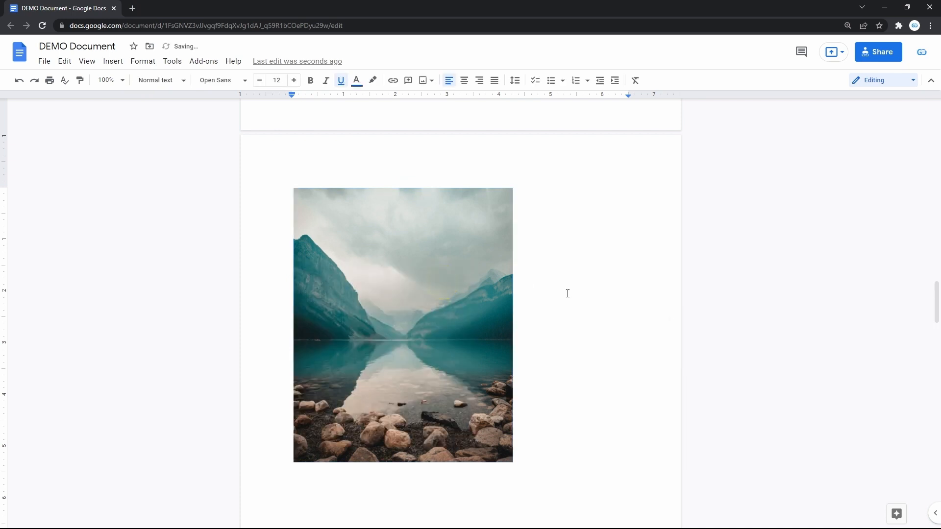
click(490, 303)
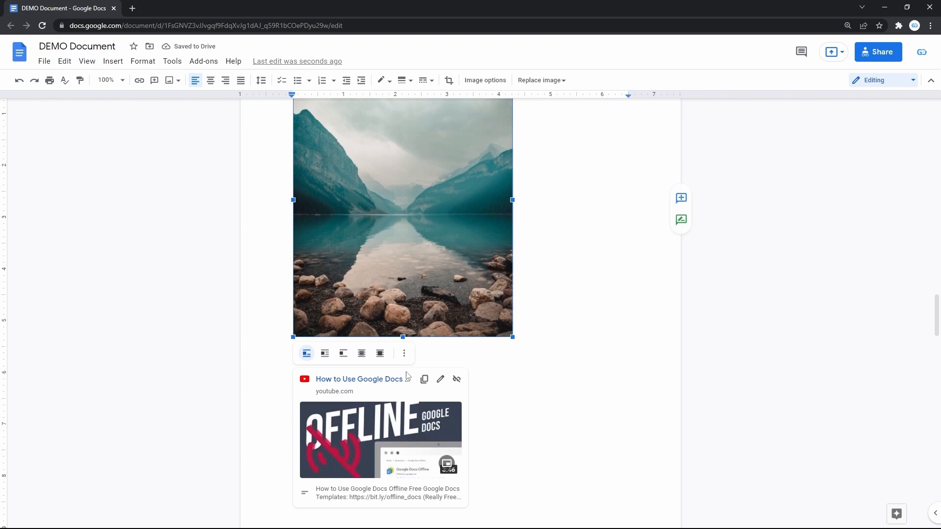
mouse_move(382, 423)
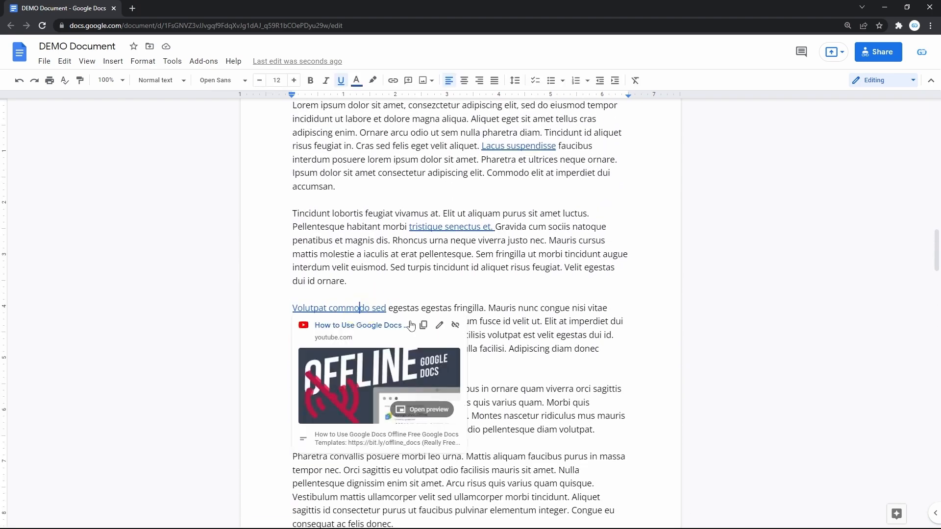
mouse_move(439, 325)
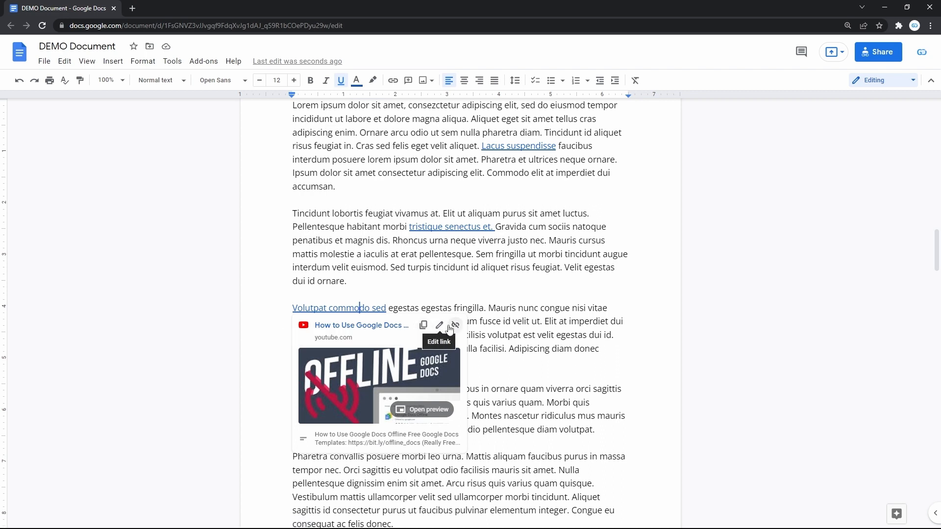